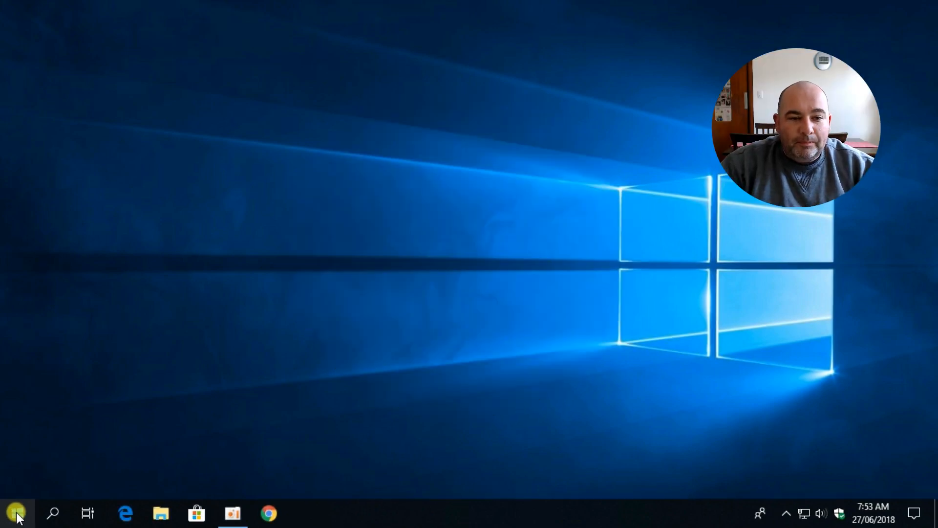
# Launch Windows Settings from the Start menu.
pyautogui.click(11, 513)
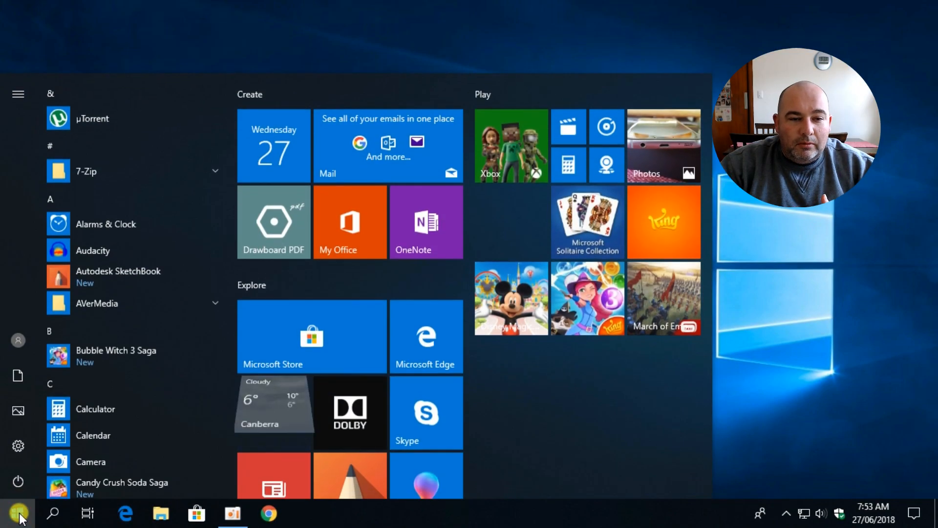
pyautogui.moveTo(17, 447)
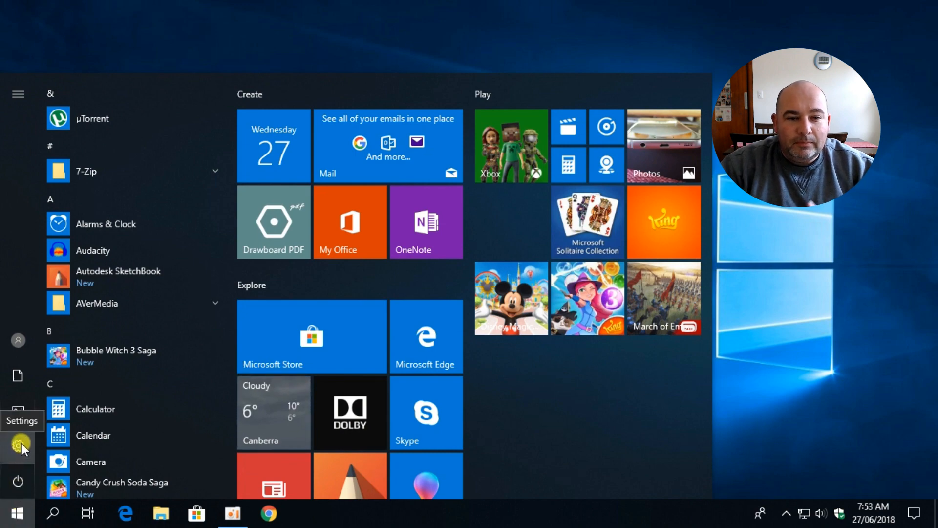
pyautogui.click(17, 447)
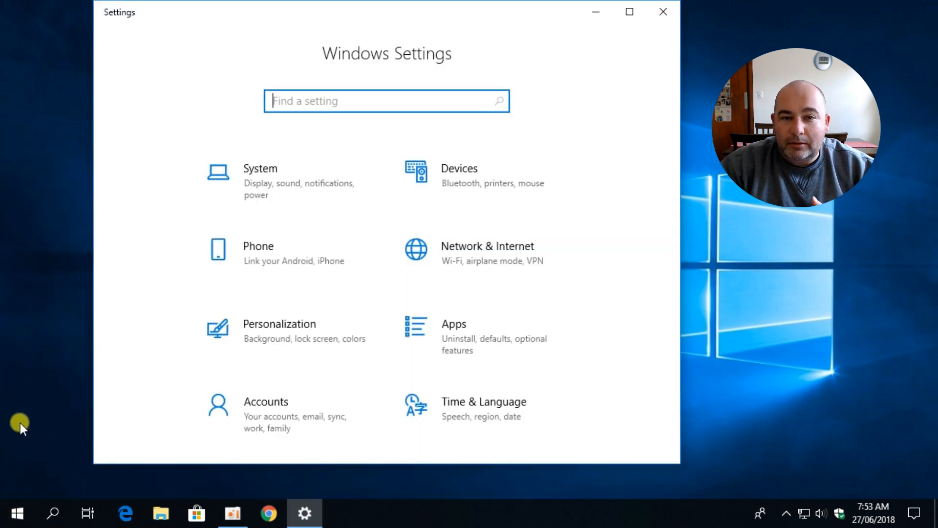
pyautogui.moveTo(442, 200)
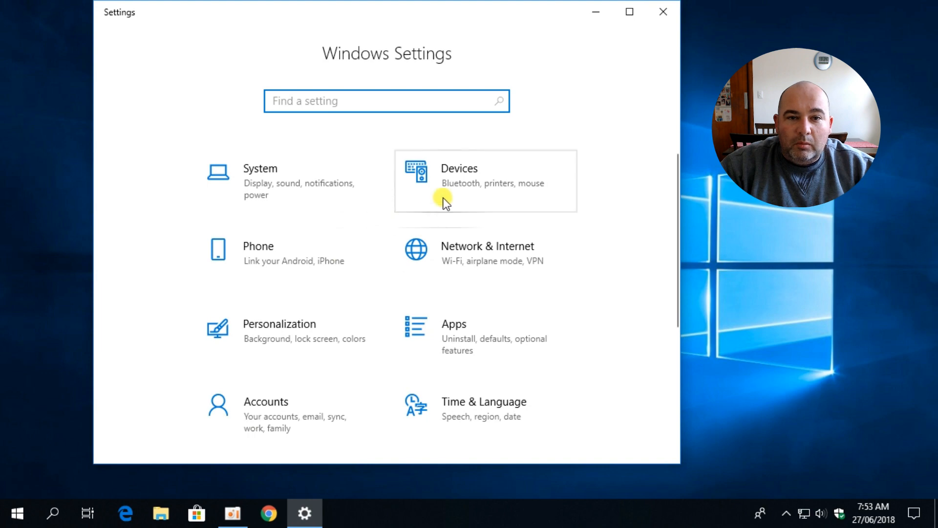
pyautogui.moveTo(500, 174)
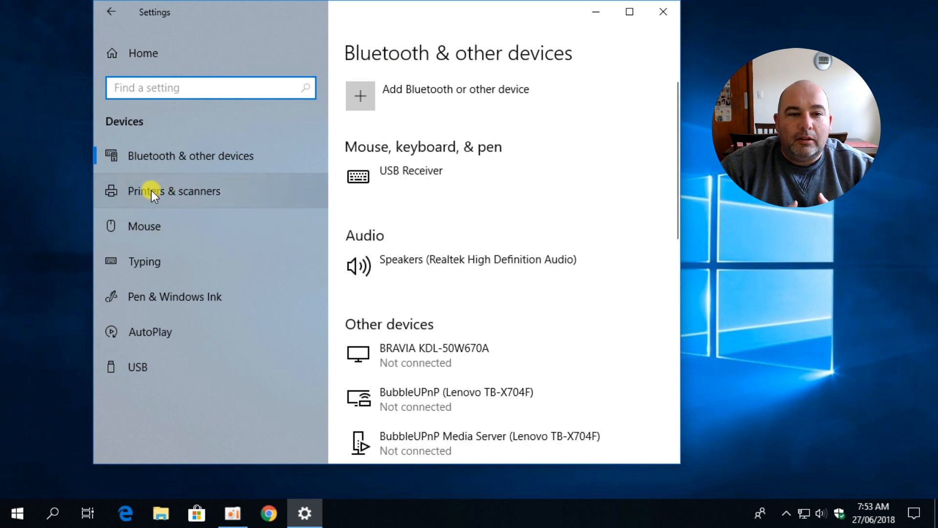
# Go to Printers & scanners and manage the Canon TS6000 series printer.
pyautogui.click(173, 190)
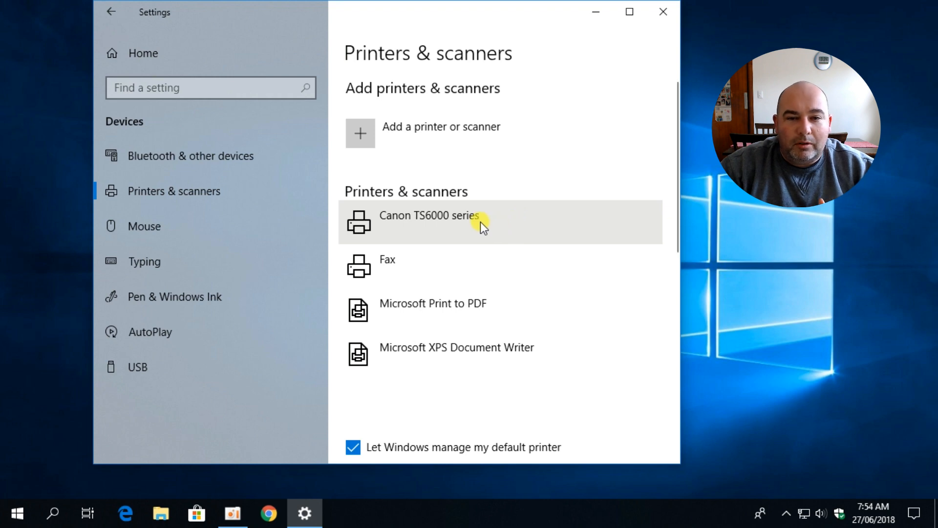
pyautogui.click(484, 222)
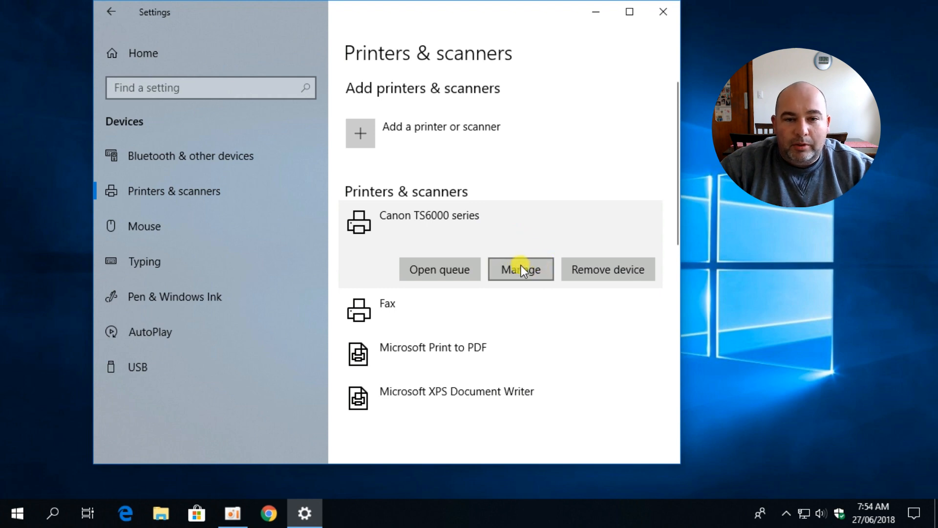
pyautogui.click(520, 270)
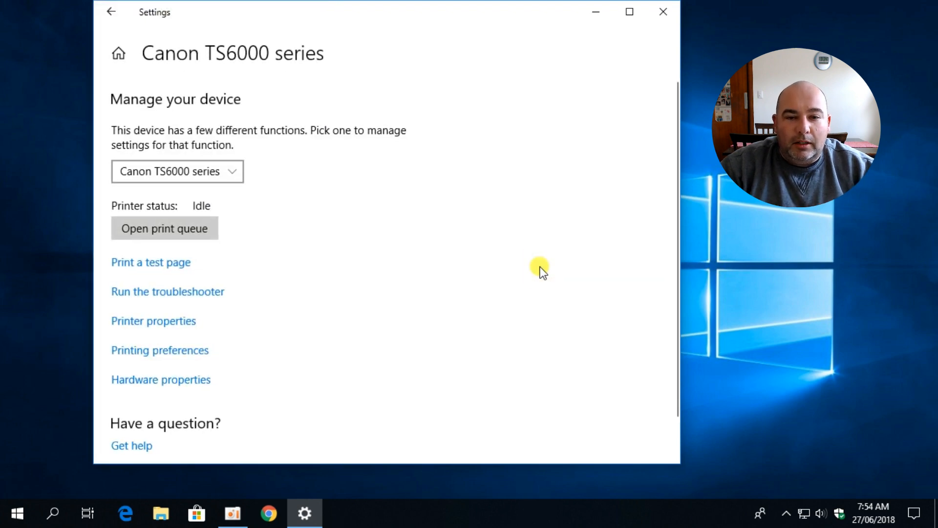
pyautogui.moveTo(332, 278)
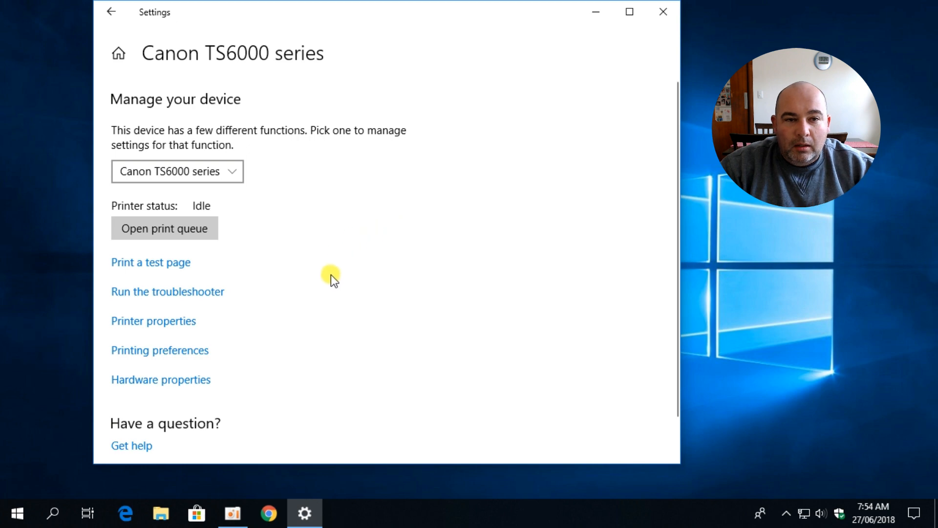
pyautogui.moveTo(164, 324)
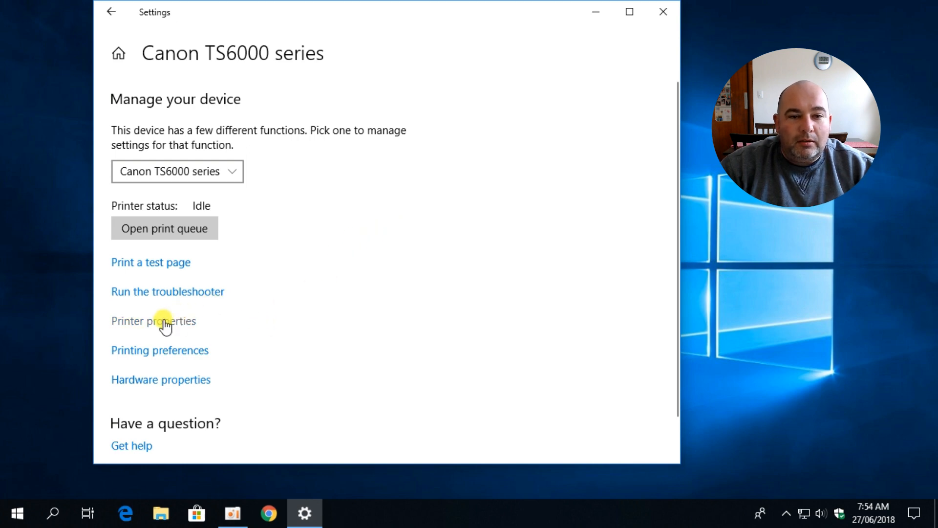
pyautogui.moveTo(158, 323)
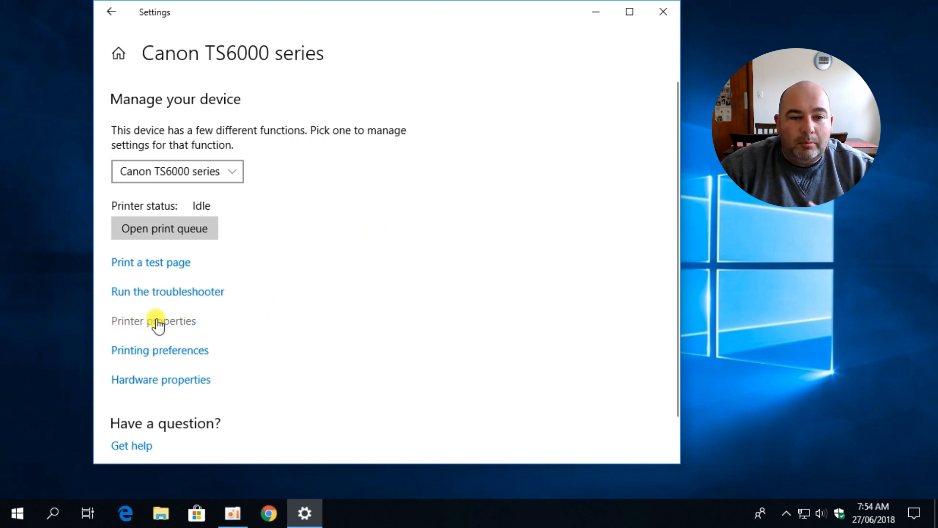
# Bring up the Canon printer's Sharing properties and unlock Change Sharing Options.
pyautogui.click(154, 320)
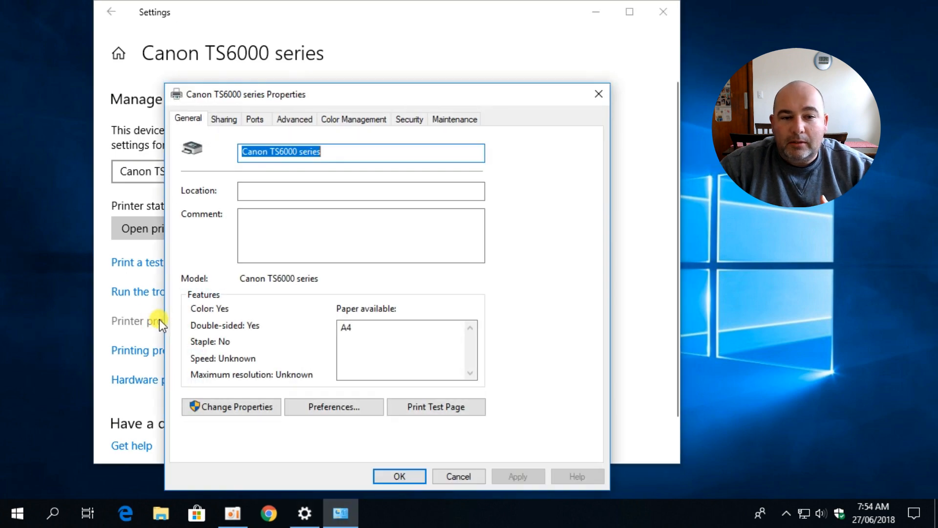
pyautogui.moveTo(251, 176)
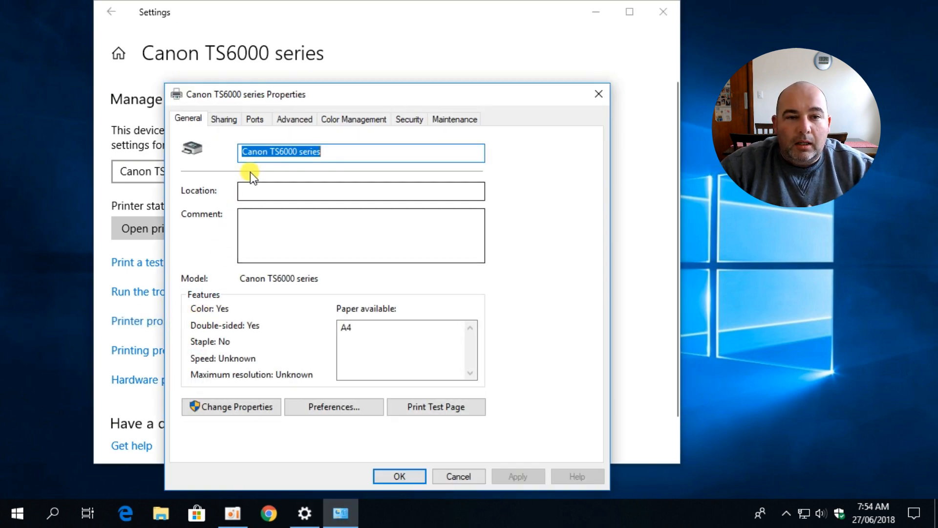
pyautogui.moveTo(223, 119)
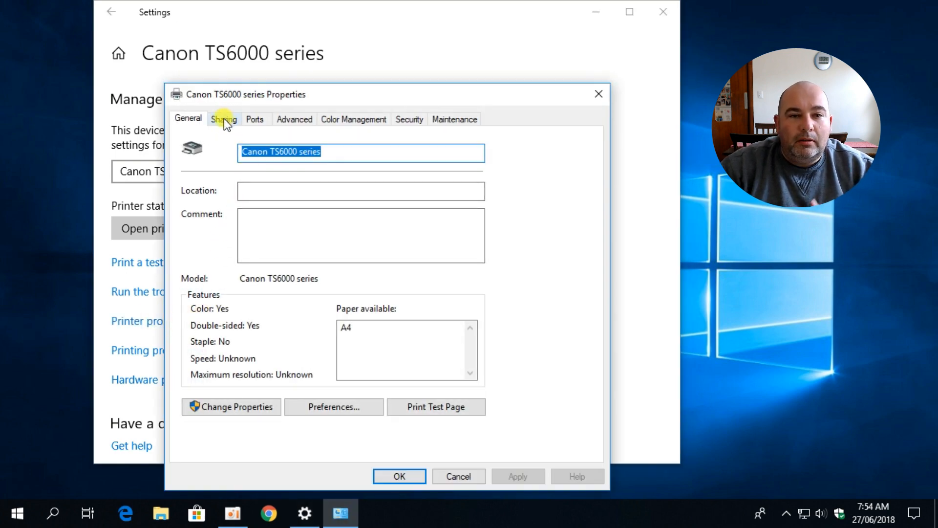
pyautogui.click(224, 119)
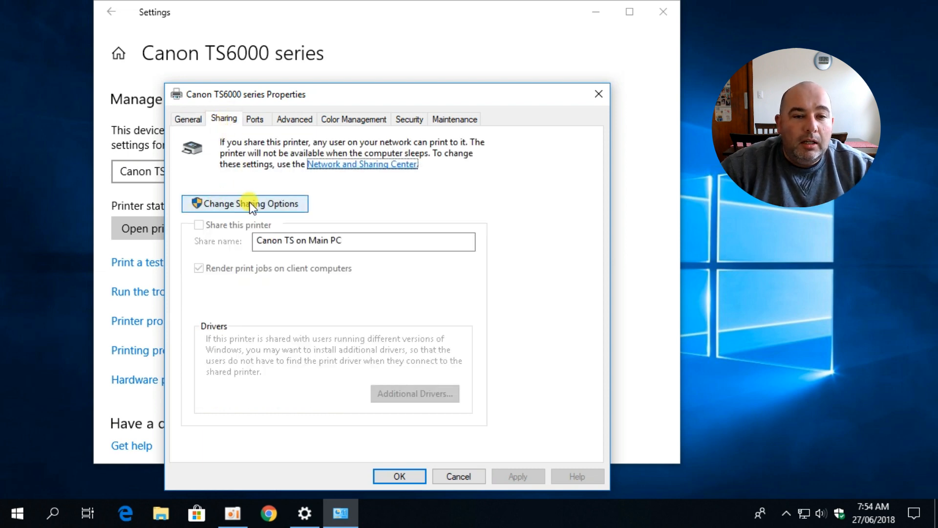
pyautogui.click(244, 203)
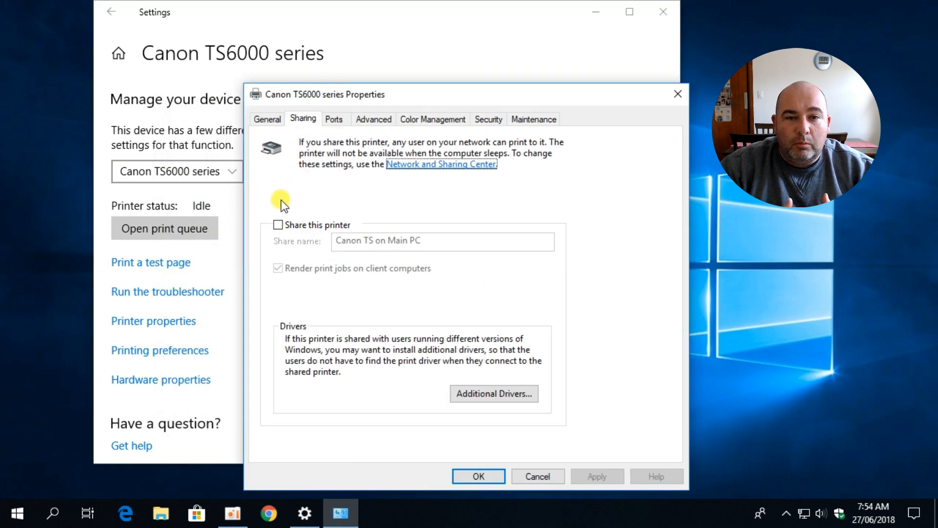
pyautogui.moveTo(279, 225)
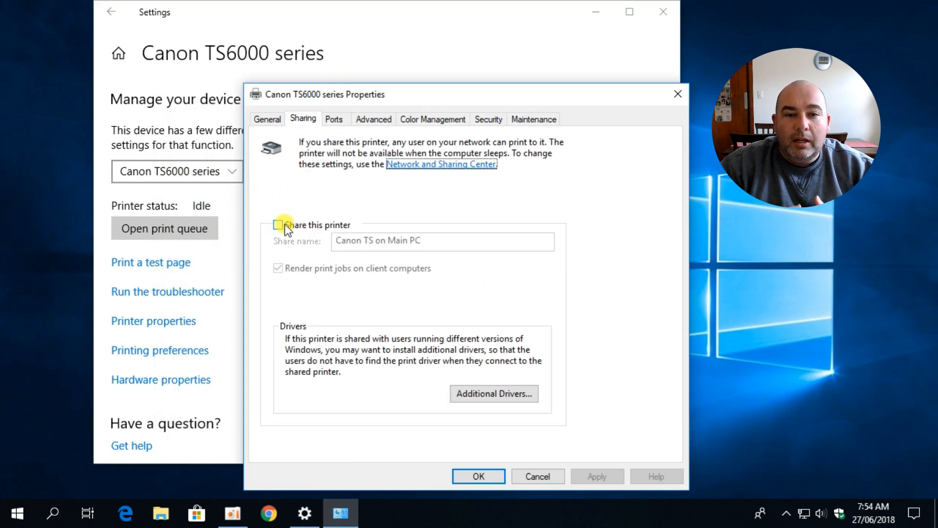
# Enable Share this printer with the share name 'Canon Printer on Desktop'.
pyautogui.click(278, 225)
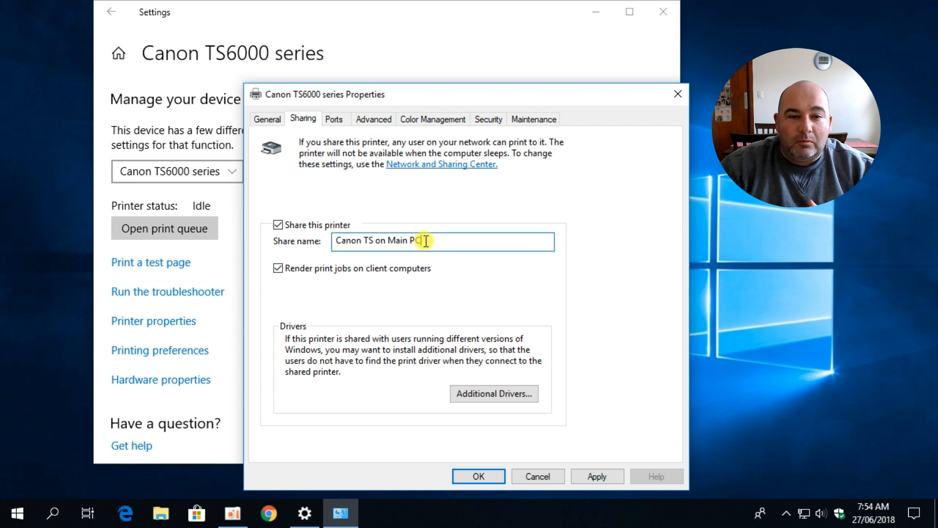
pyautogui.press('Backspace')
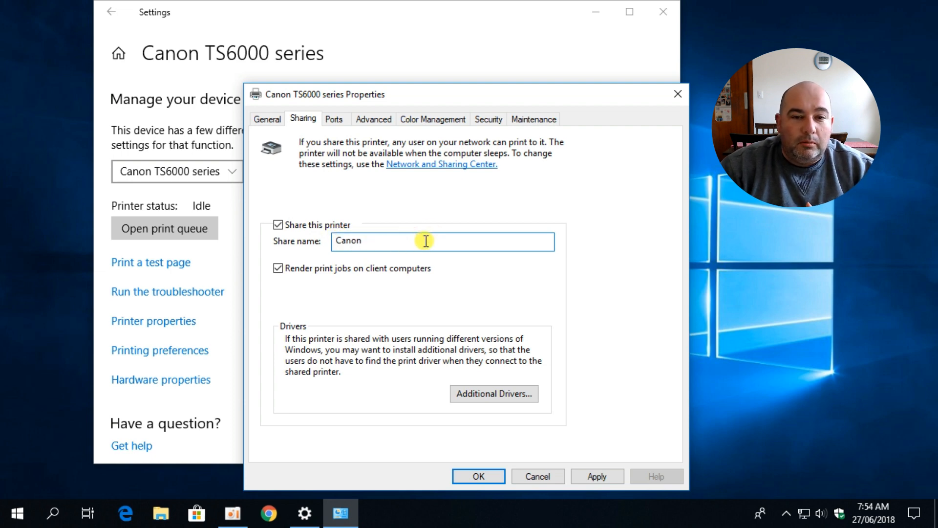
pyautogui.write('P')
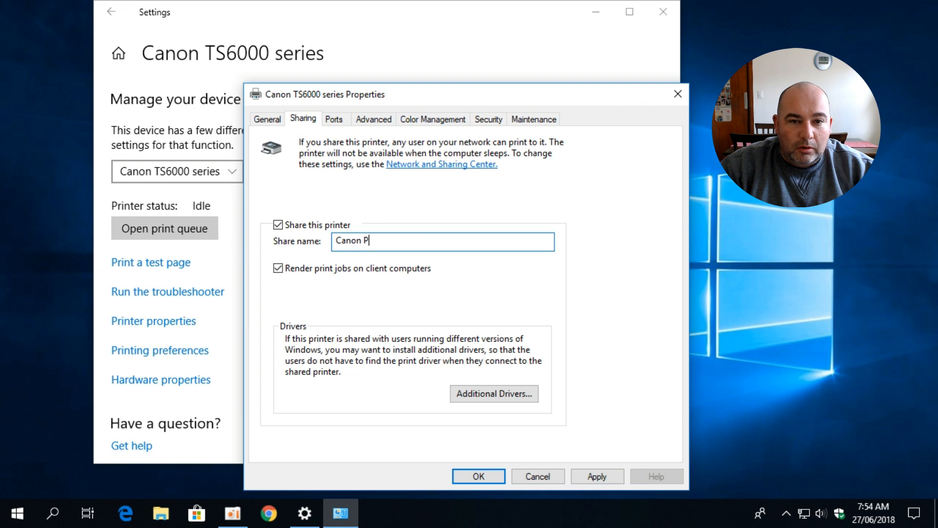
pyautogui.write('rinter')
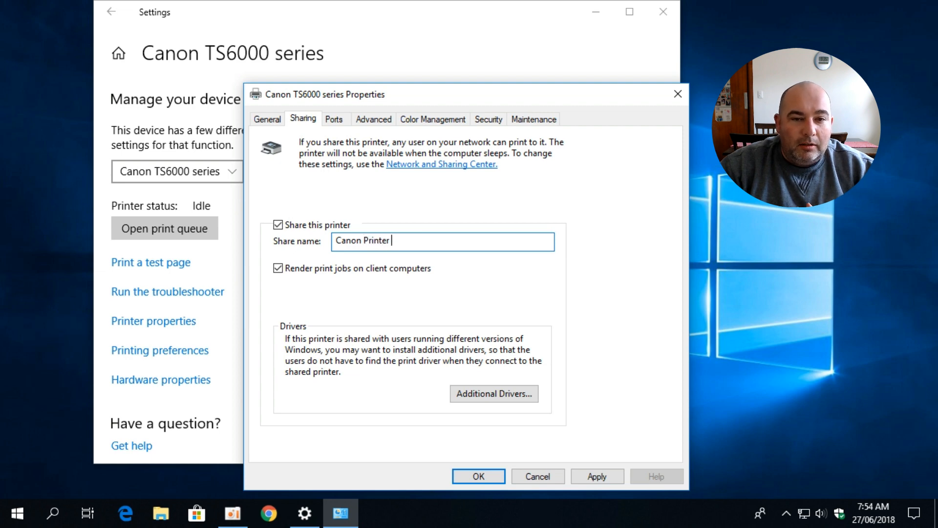
pyautogui.write('on Desk')
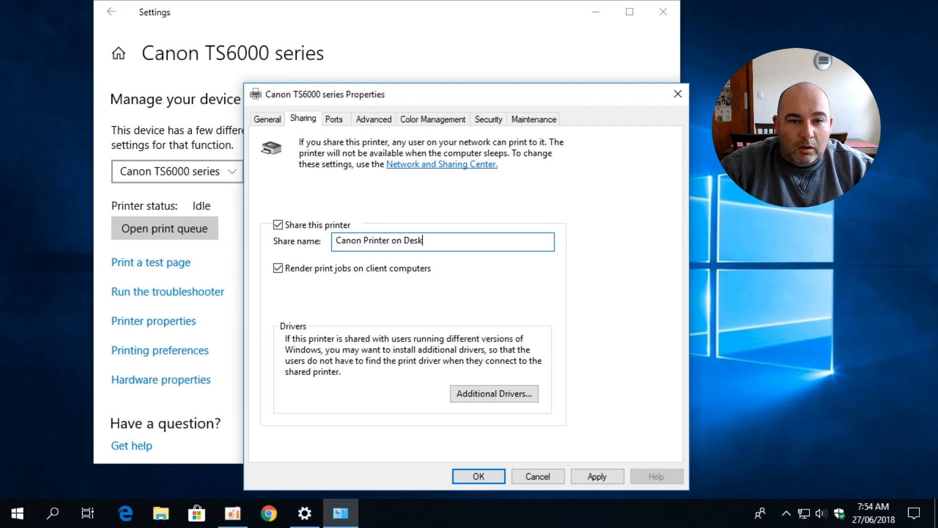
pyautogui.write('top')
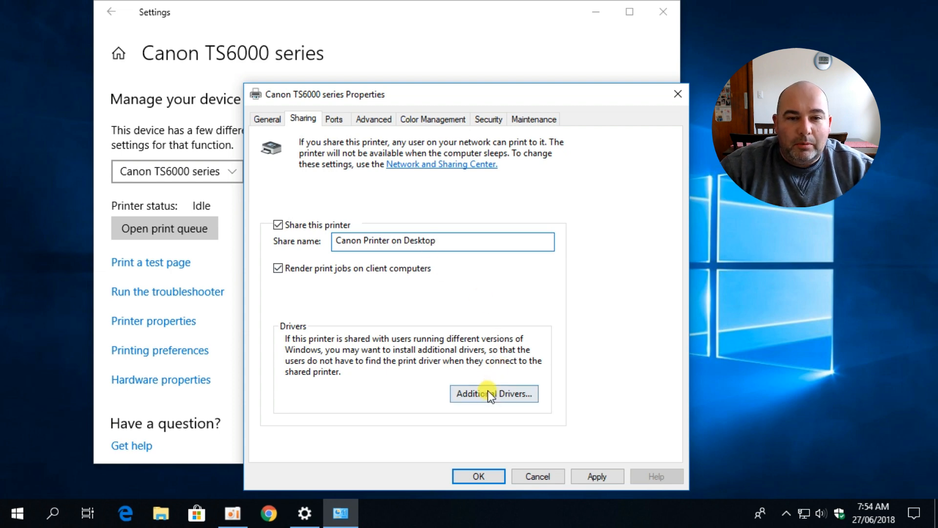
# Skip Additional Drivers and confirm the sharing settings with OK.
pyautogui.click(494, 394)
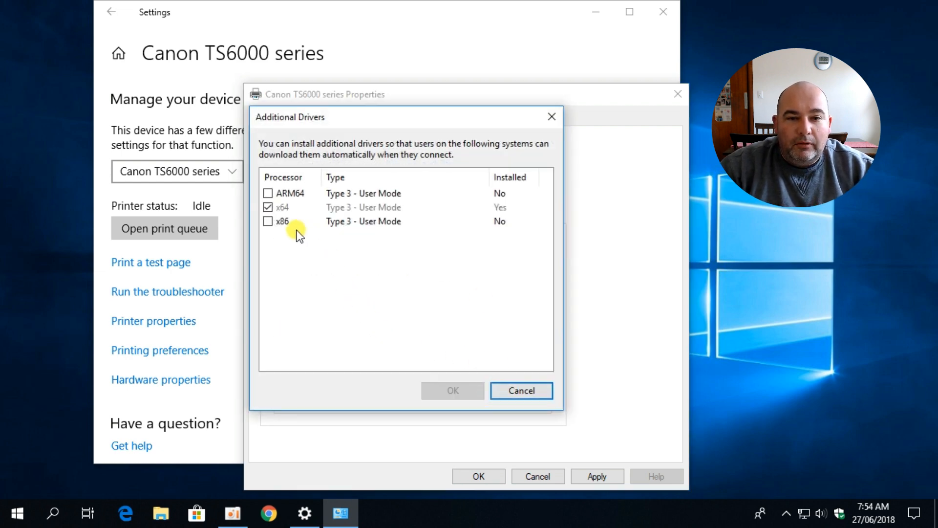
pyautogui.moveTo(289, 239)
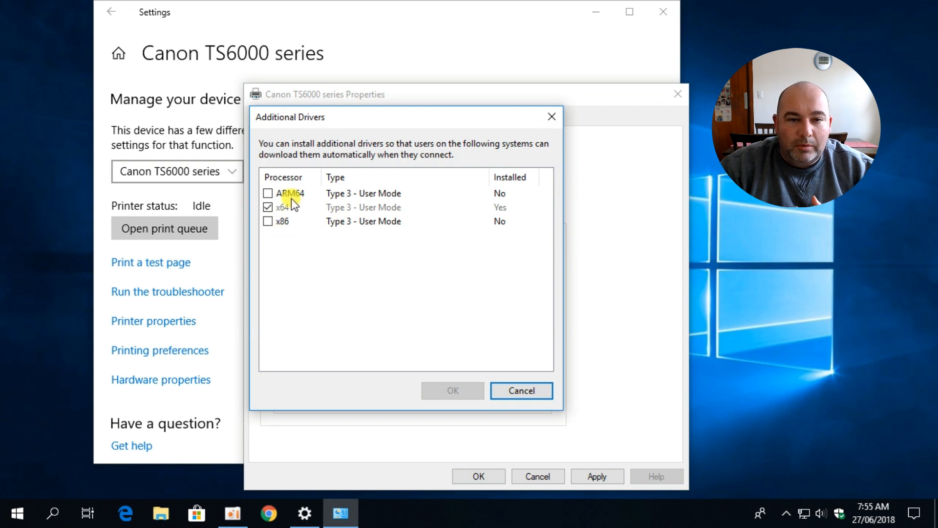
pyautogui.moveTo(316, 230)
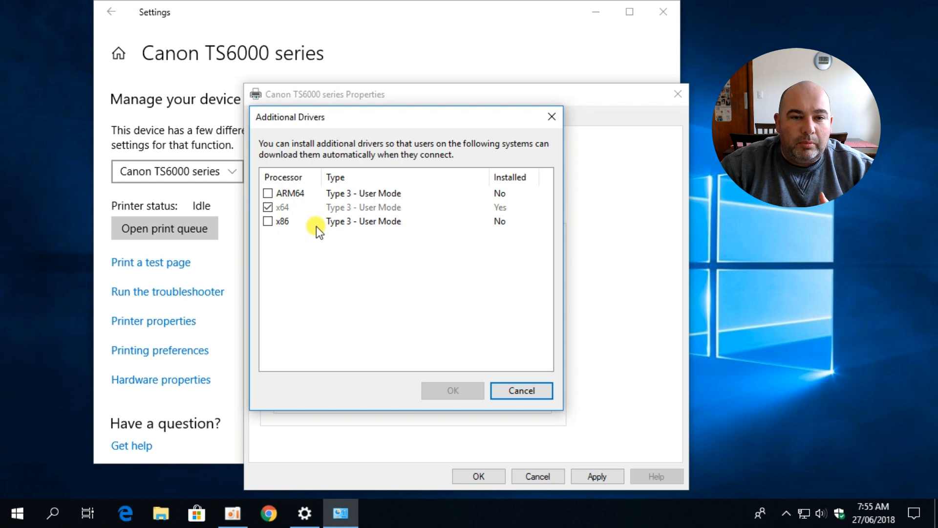
pyautogui.moveTo(328, 256)
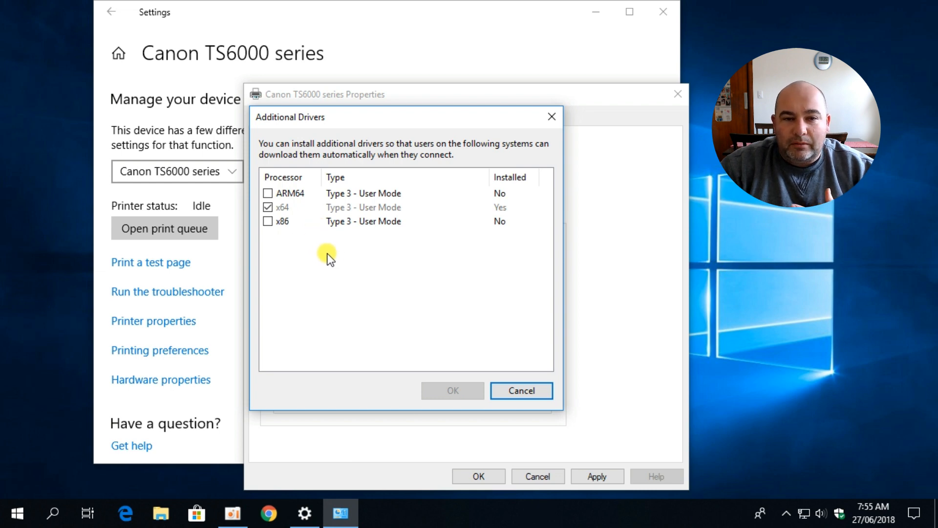
pyautogui.moveTo(521, 390)
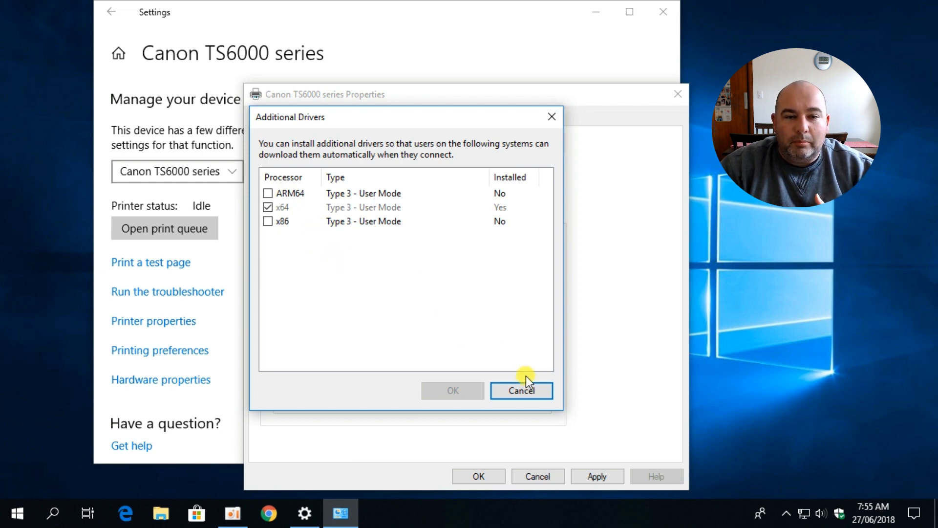
pyautogui.moveTo(521, 394)
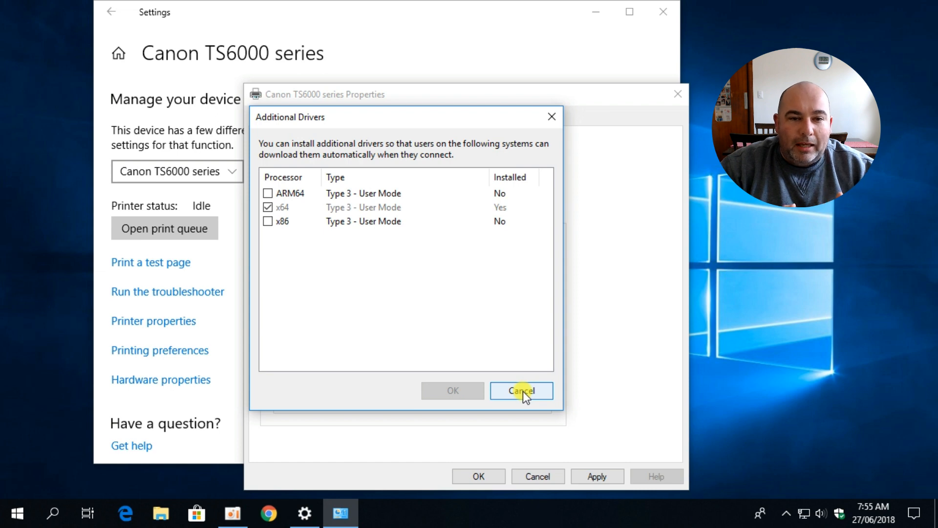
pyautogui.click(521, 390)
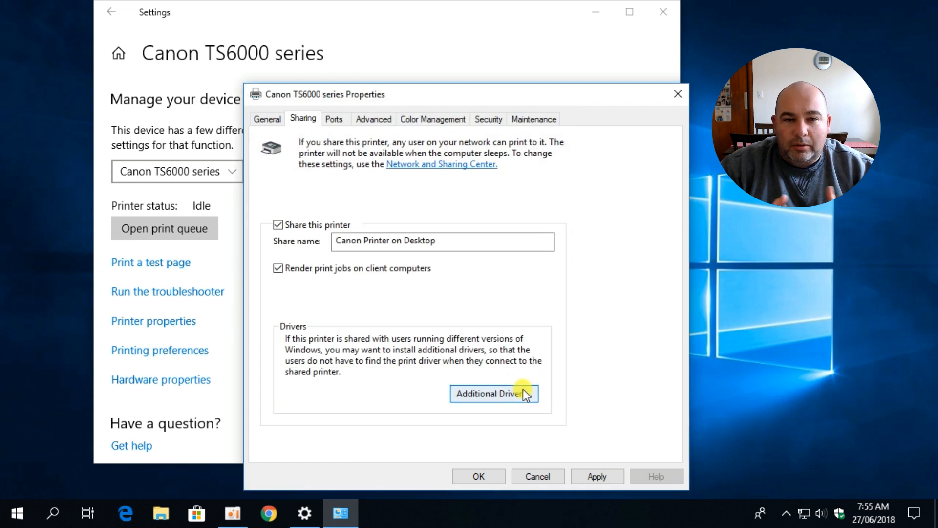
pyautogui.moveTo(472, 473)
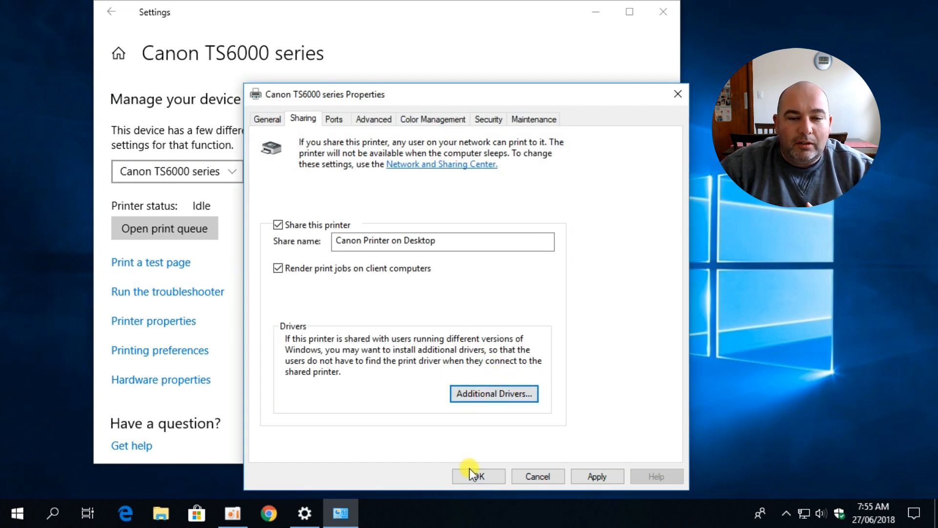
pyautogui.click(478, 475)
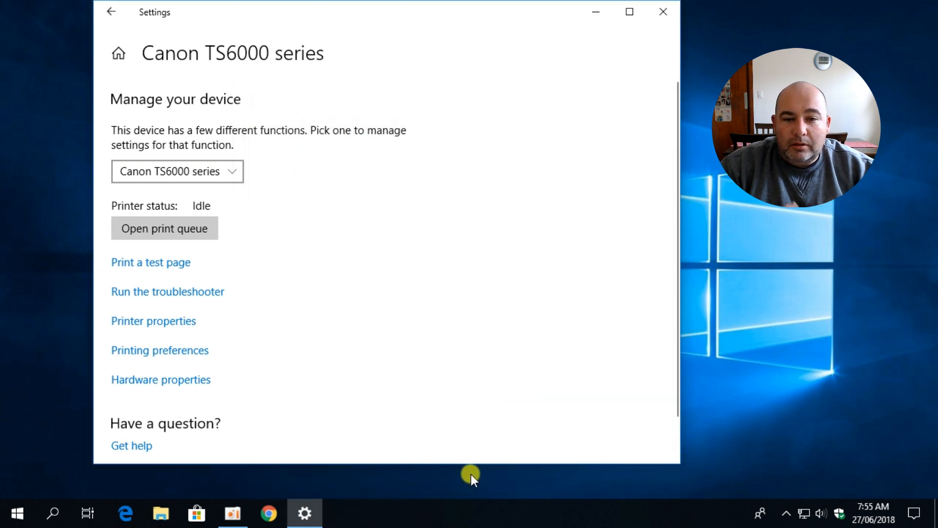
pyautogui.moveTo(537, 137)
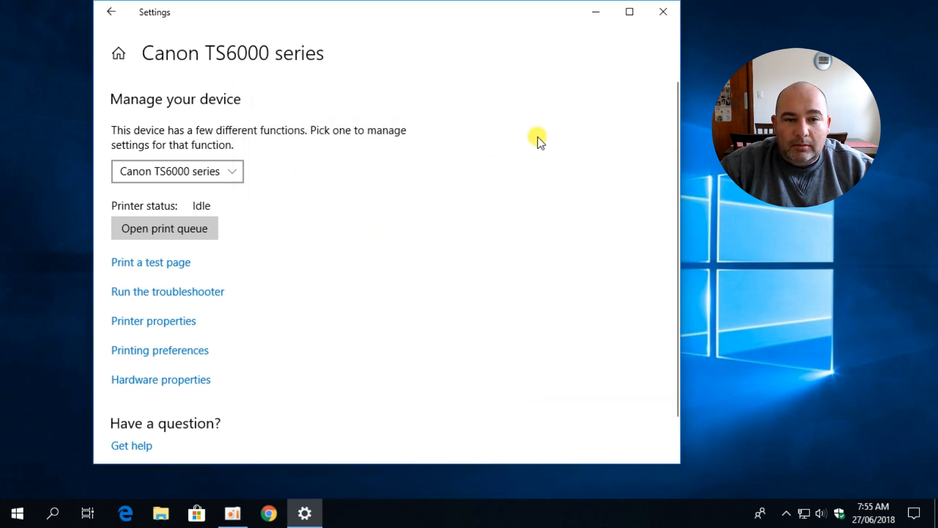
# Close the Windows Settings window, leaving the desktop.
pyautogui.click(663, 11)
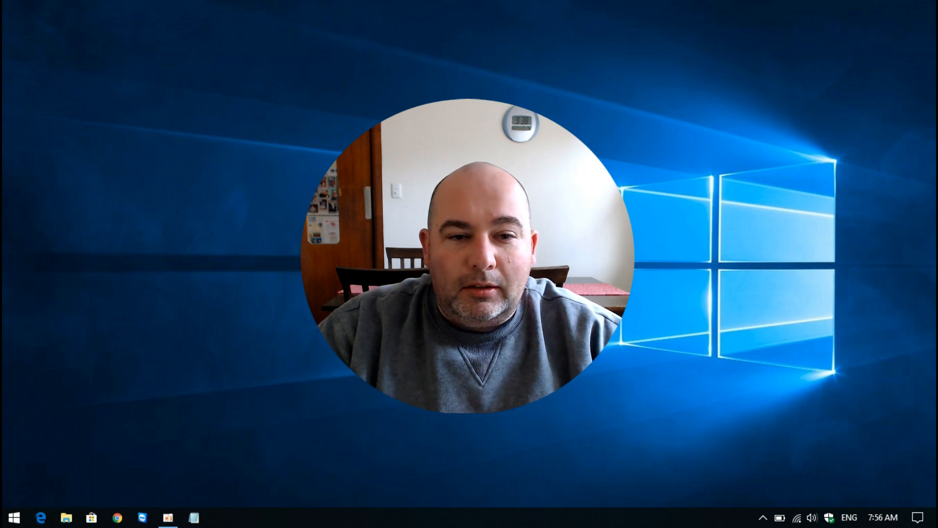
pyautogui.moveTo(212, 397)
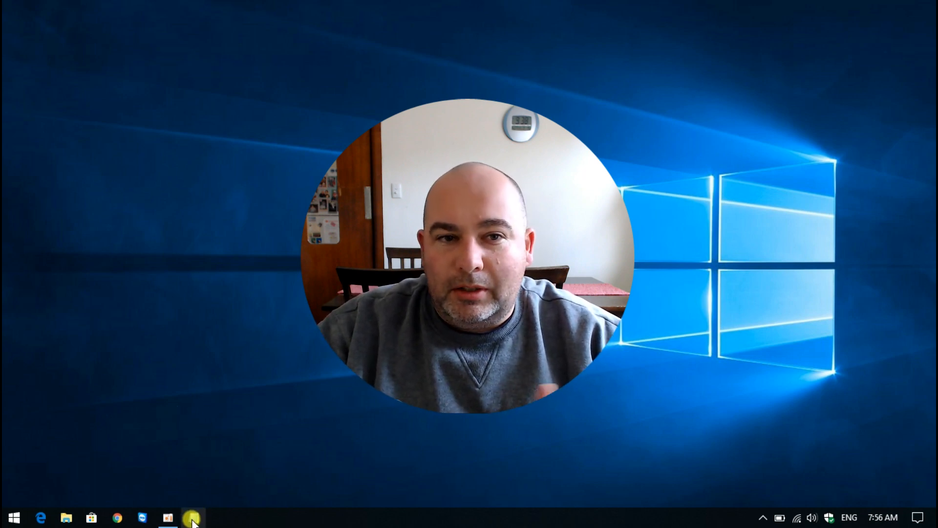
# Write 'Hello People...' in a new Notepad document.
pyautogui.click(192, 517)
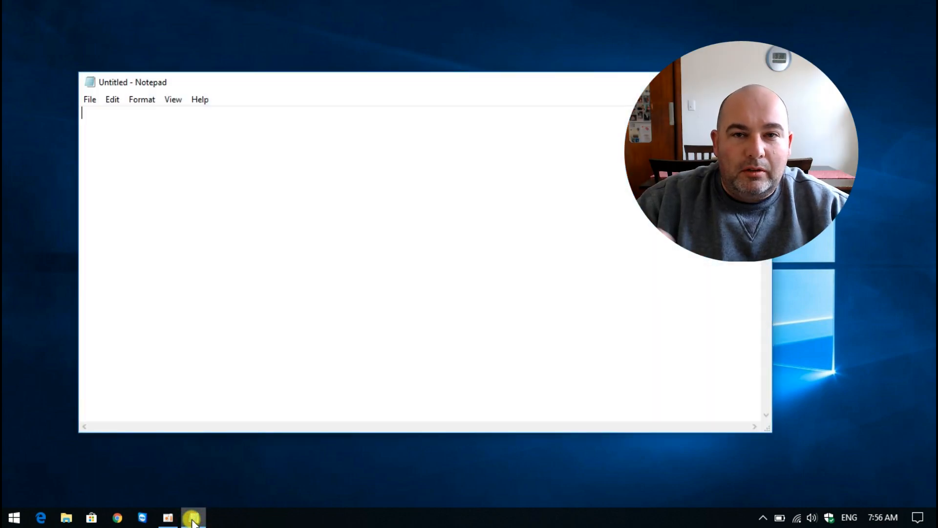
pyautogui.write('He')
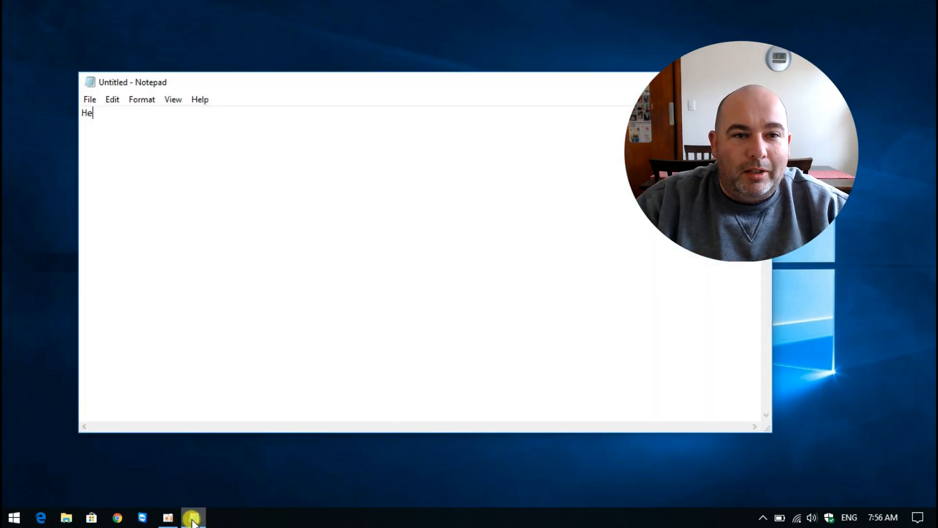
pyautogui.write('llo')
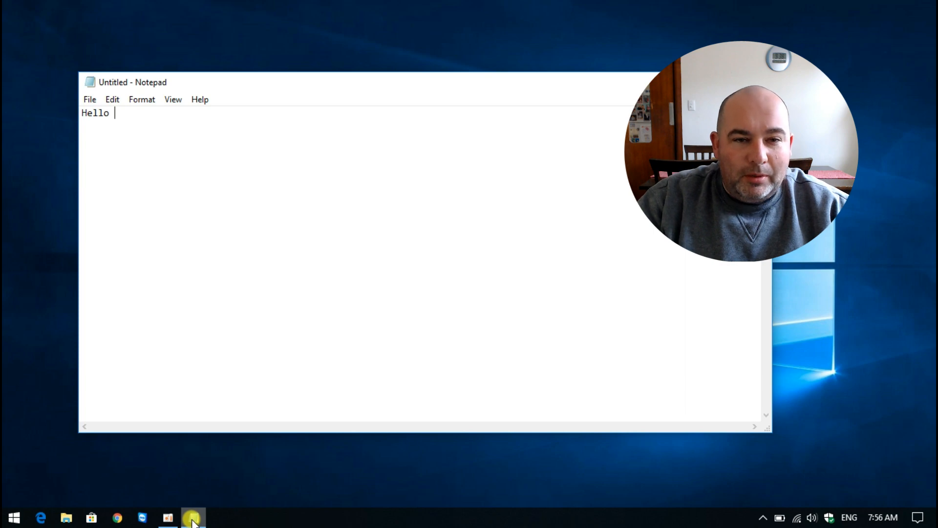
pyautogui.write('Peo')
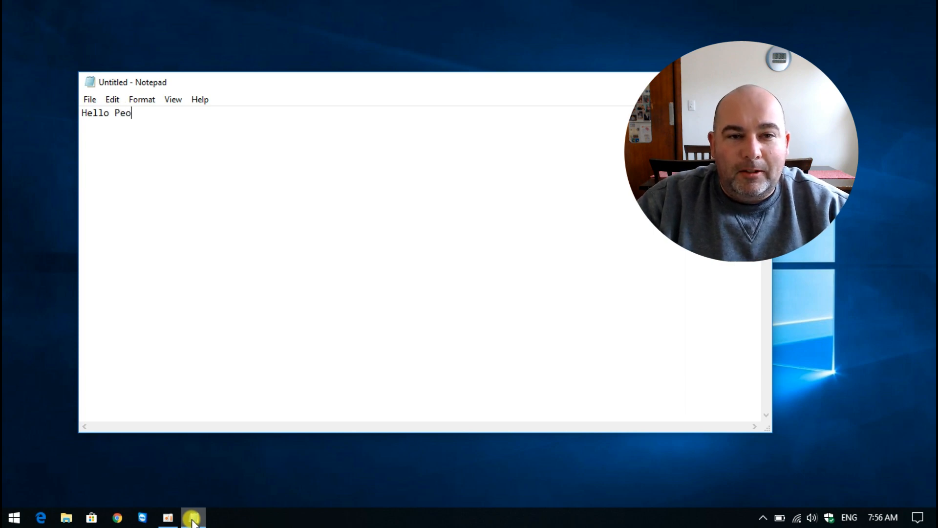
pyautogui.write('ple...')
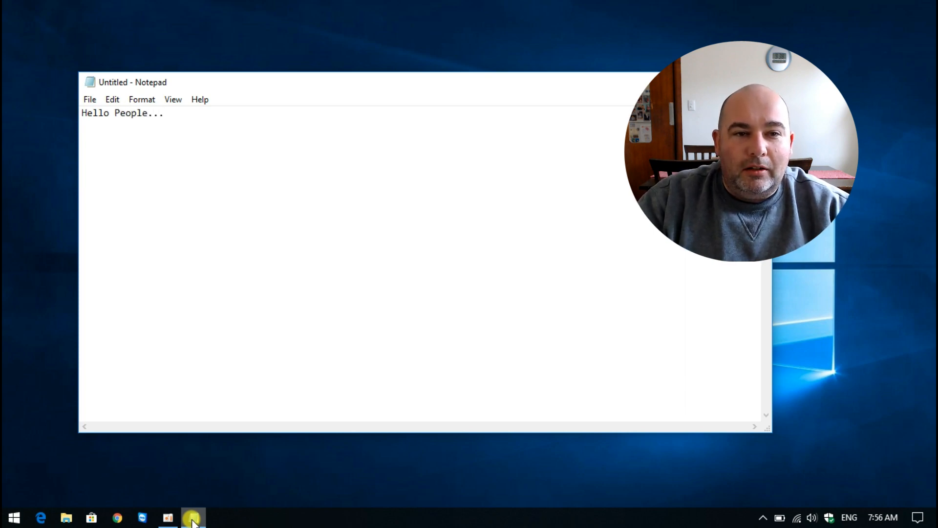
pyautogui.click(89, 100)
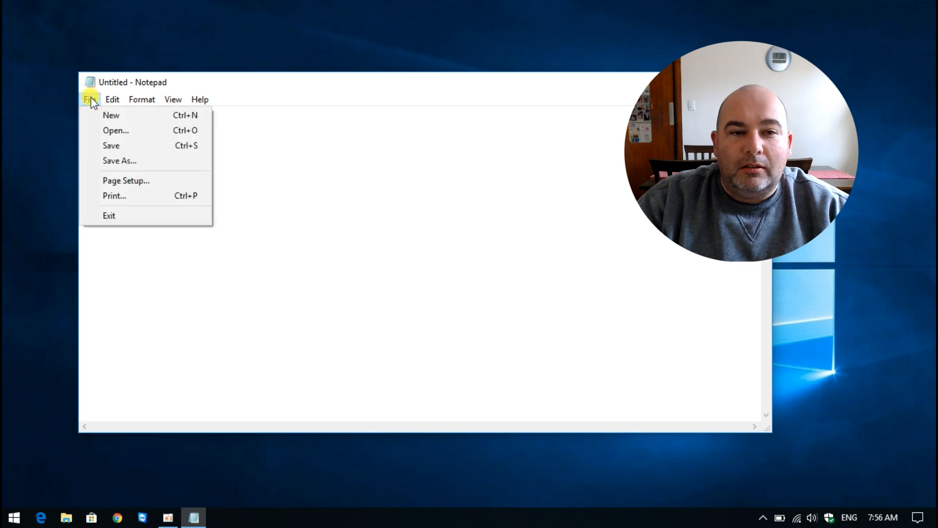
pyautogui.moveTo(113, 195)
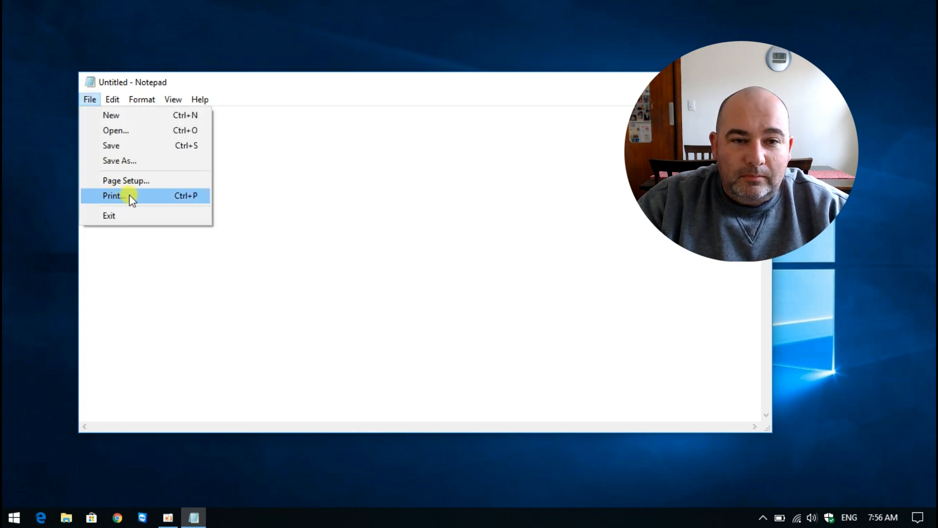
# Bring up Notepad's Print dialog listing available printers.
pyautogui.click(114, 196)
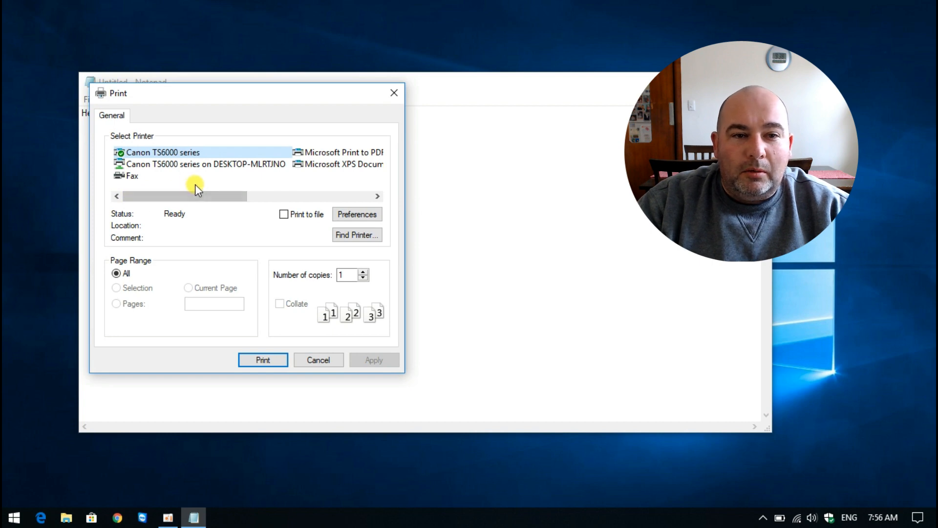
pyautogui.moveTo(187, 167)
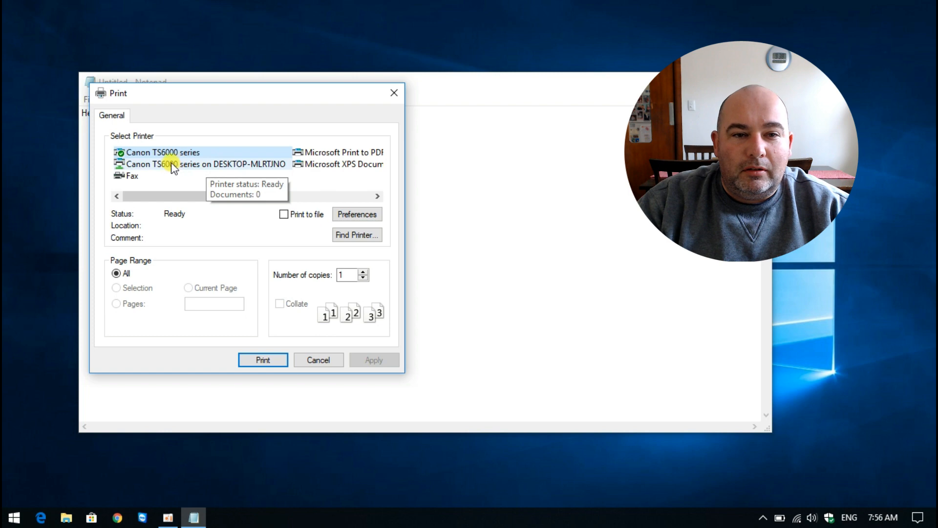
pyautogui.moveTo(263, 166)
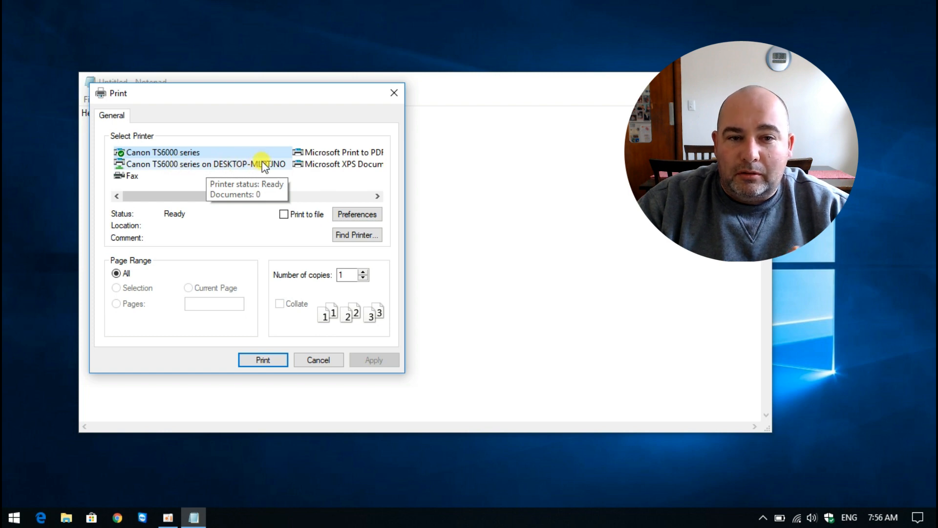
pyautogui.moveTo(279, 166)
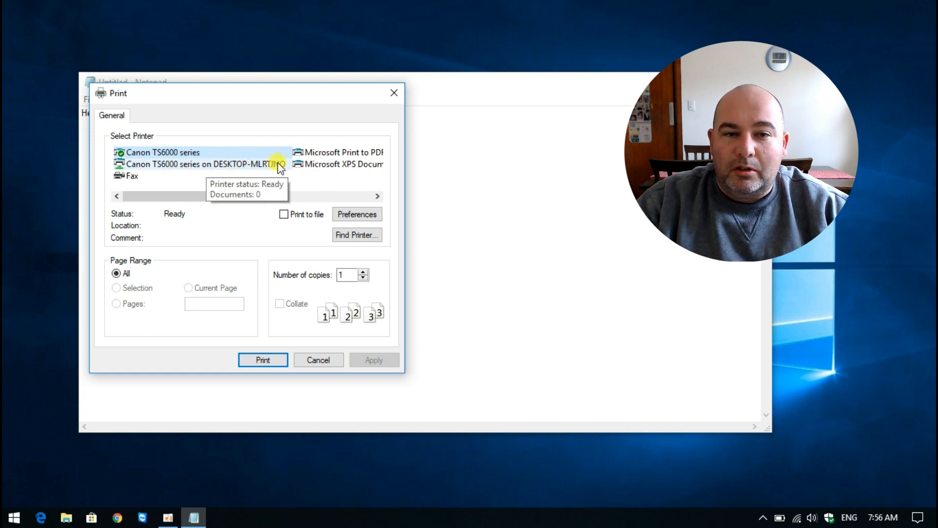
pyautogui.moveTo(222, 228)
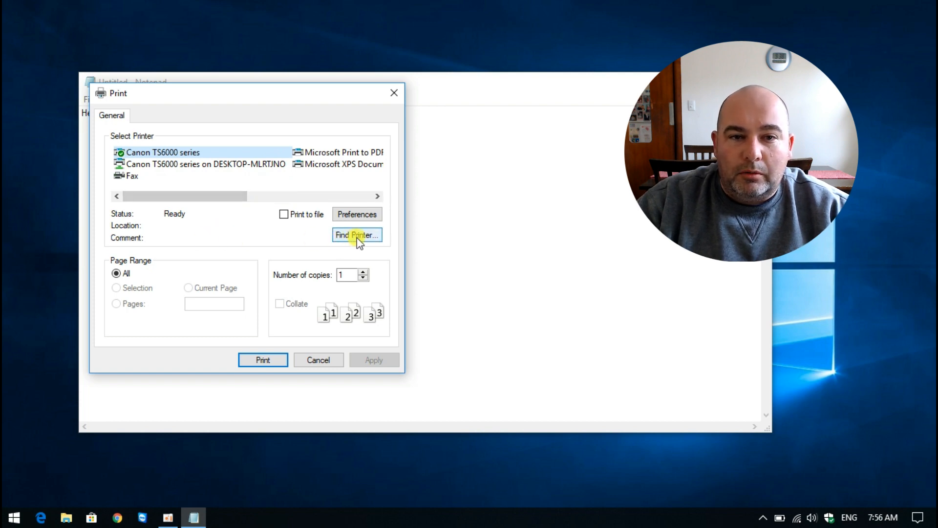
# Find and select the shared 'Canon Printer on Desktop' on DESKTOP-MLRTJNO over the network.
pyautogui.click(356, 234)
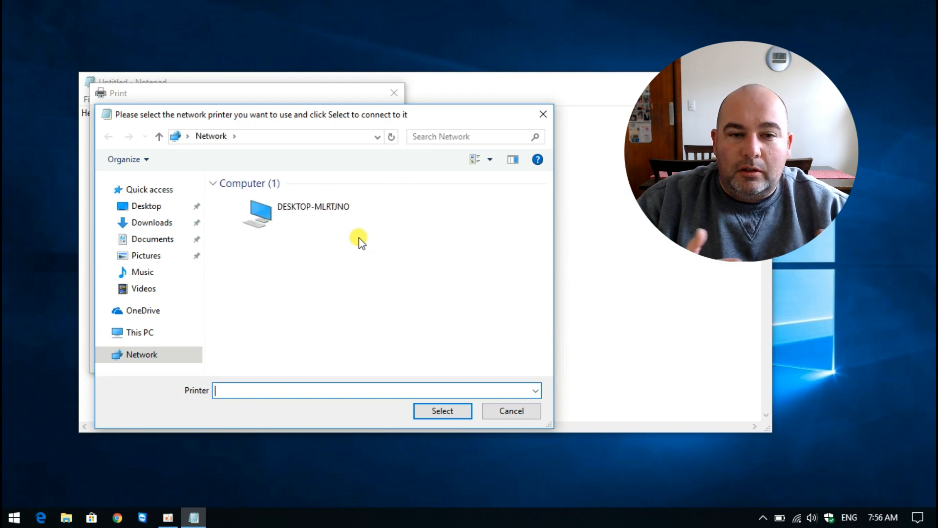
pyautogui.click(299, 212)
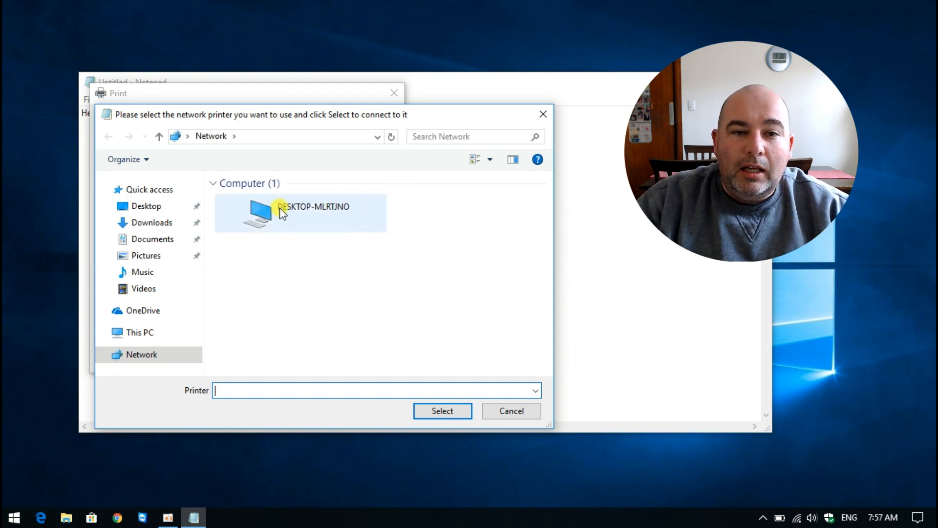
pyautogui.doubleClick(299, 212)
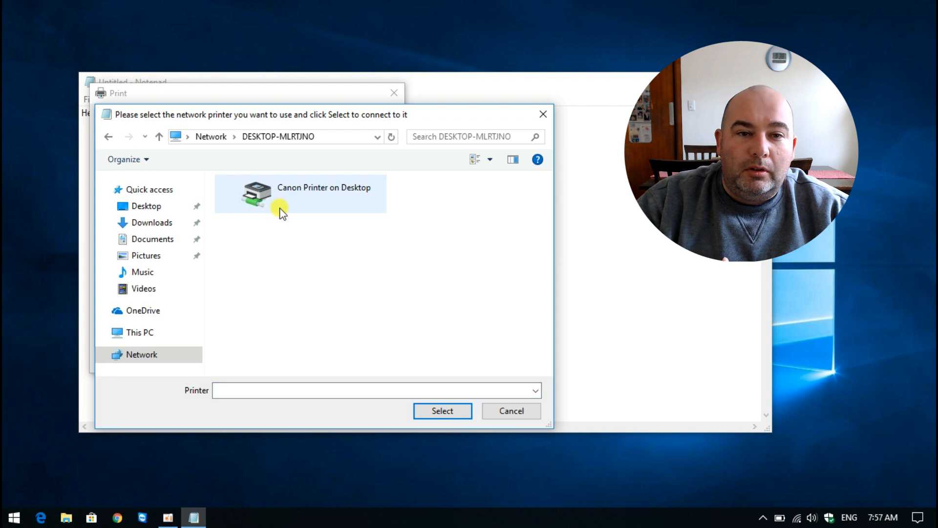
pyautogui.moveTo(361, 191)
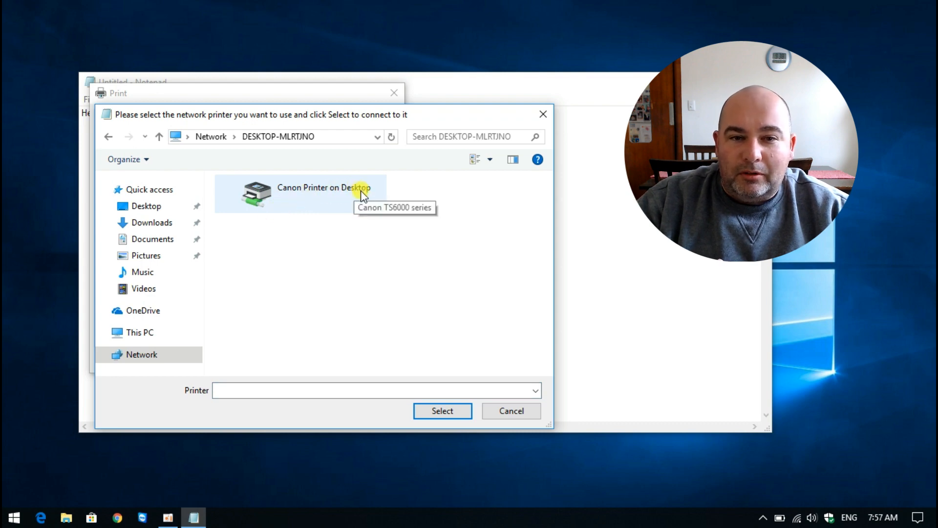
pyautogui.click(299, 192)
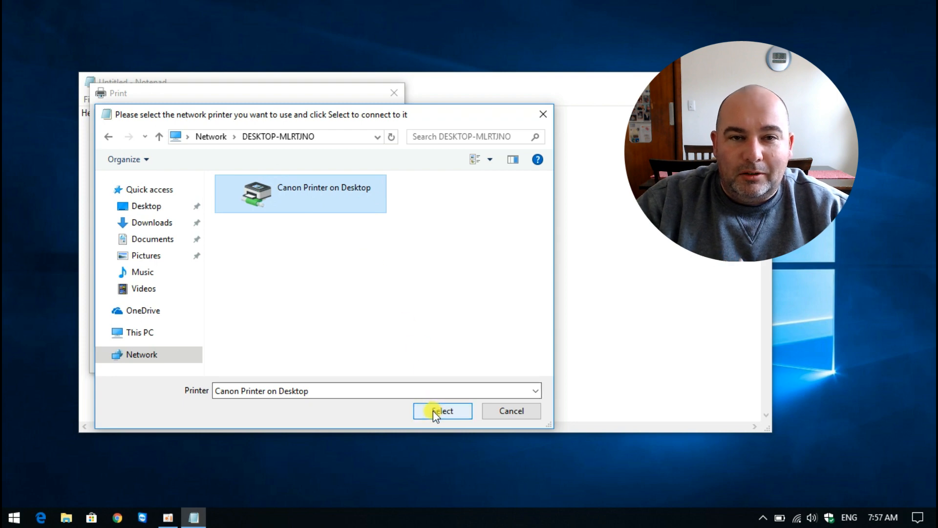
pyautogui.click(441, 411)
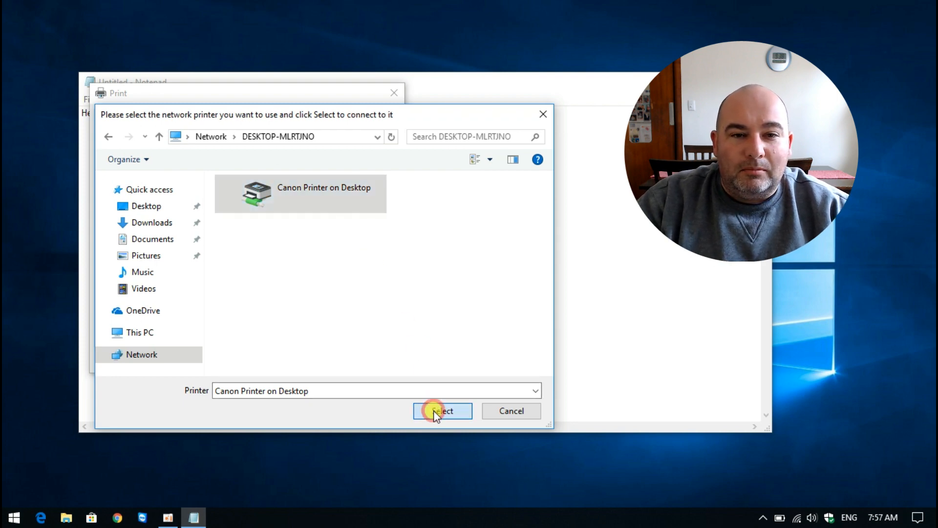
# Connect the shared Canon printer into the list, then cancel without printing.
pyautogui.click(441, 411)
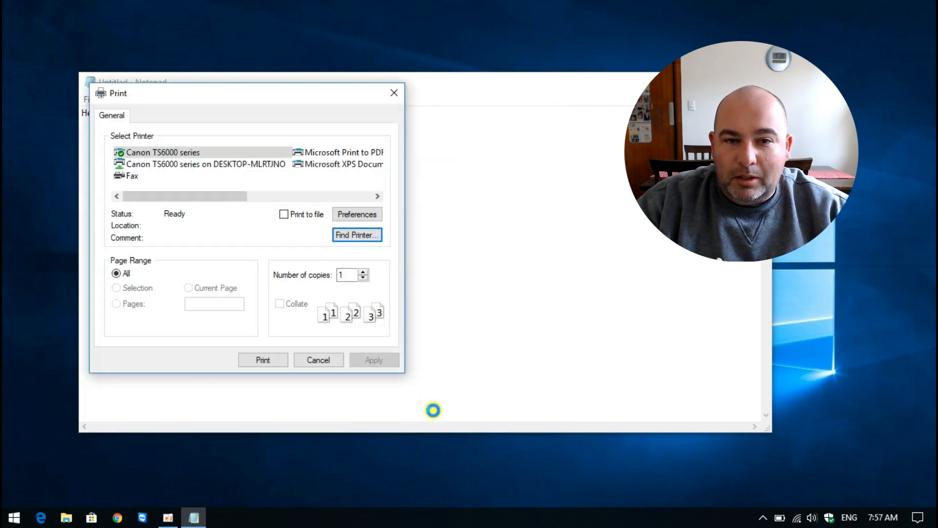
pyautogui.moveTo(383, 275)
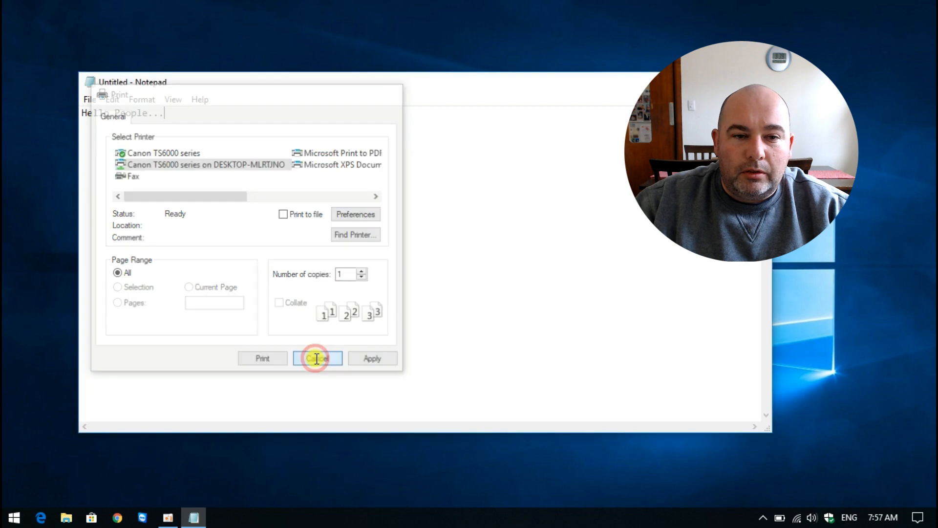
pyautogui.click(316, 358)
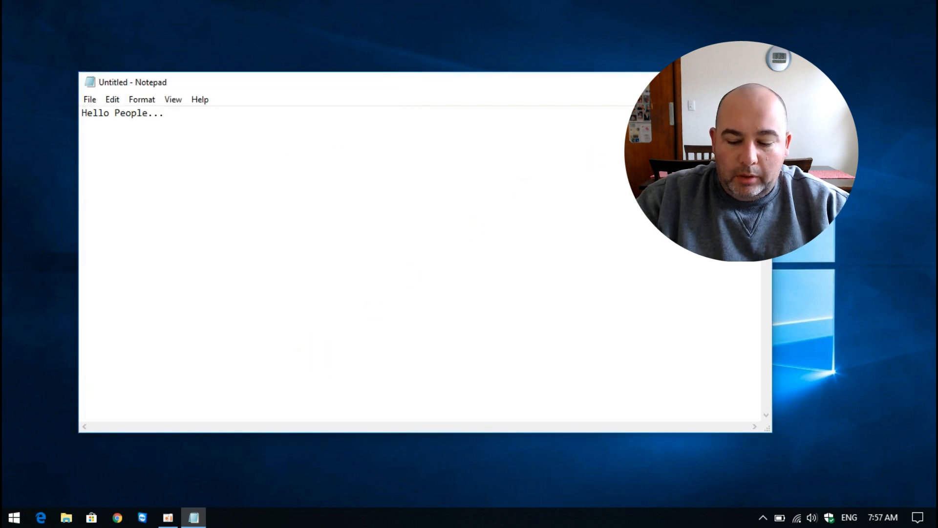